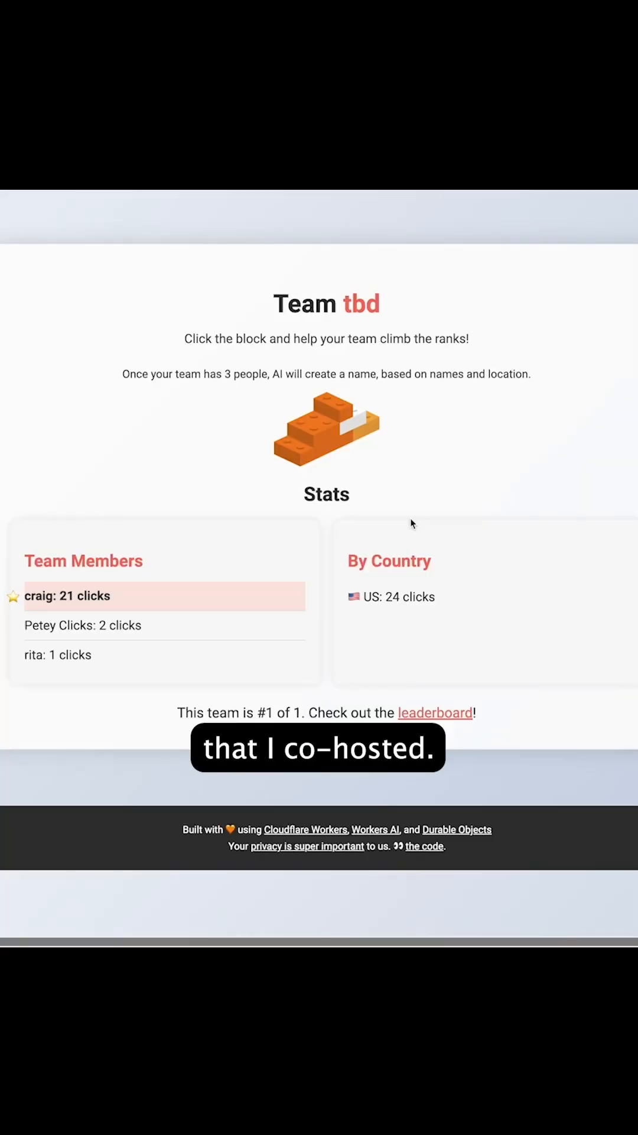
Add clicks on the orange block until the team becomes Block Party Trio with 73 US clicks
{"action": "left_click", "coordinate": [327, 429]}
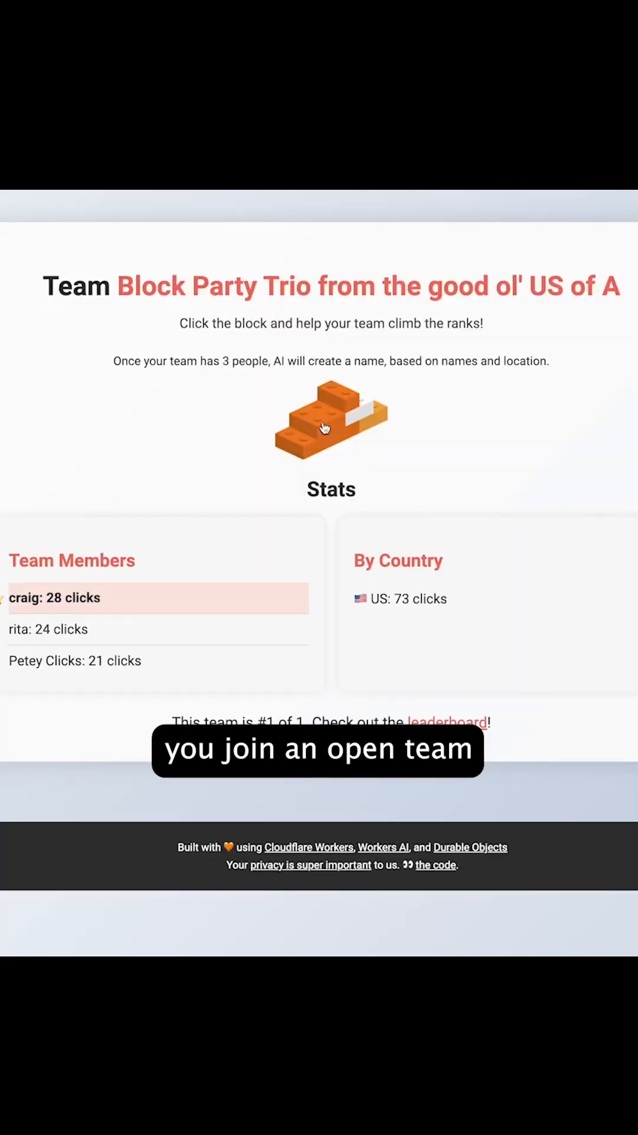
{"action": "left_click", "coordinate": [330, 420]}
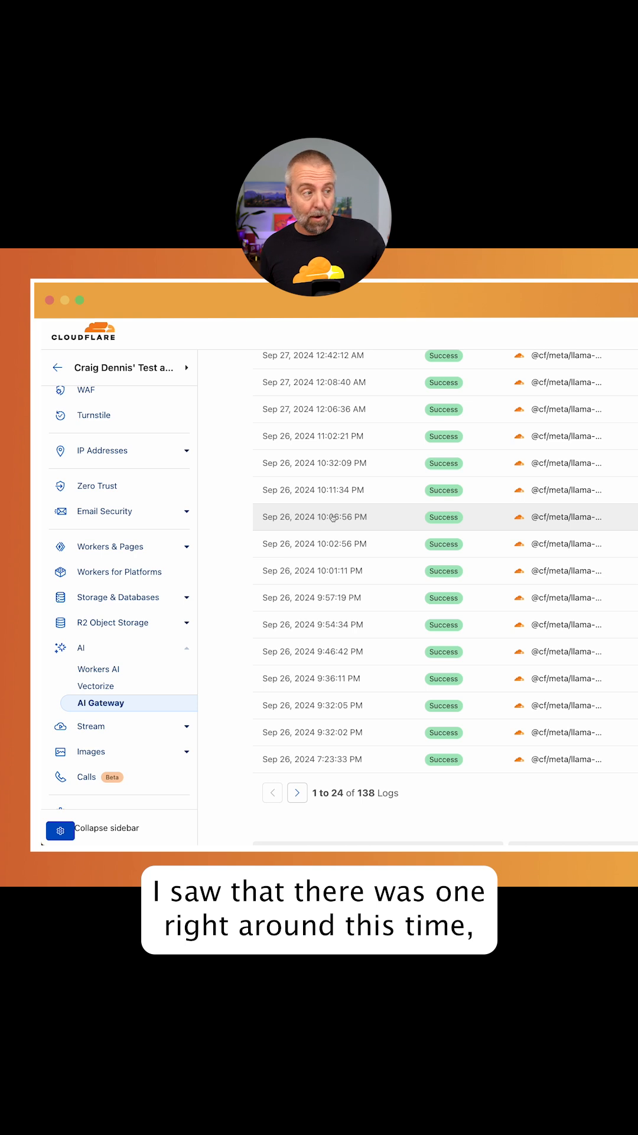
Expand the Sep 26, 2024 10:06:56 PM log to reveal the 'I LOVE Cloudflare' response
{"action": "left_click", "coordinate": [314, 516]}
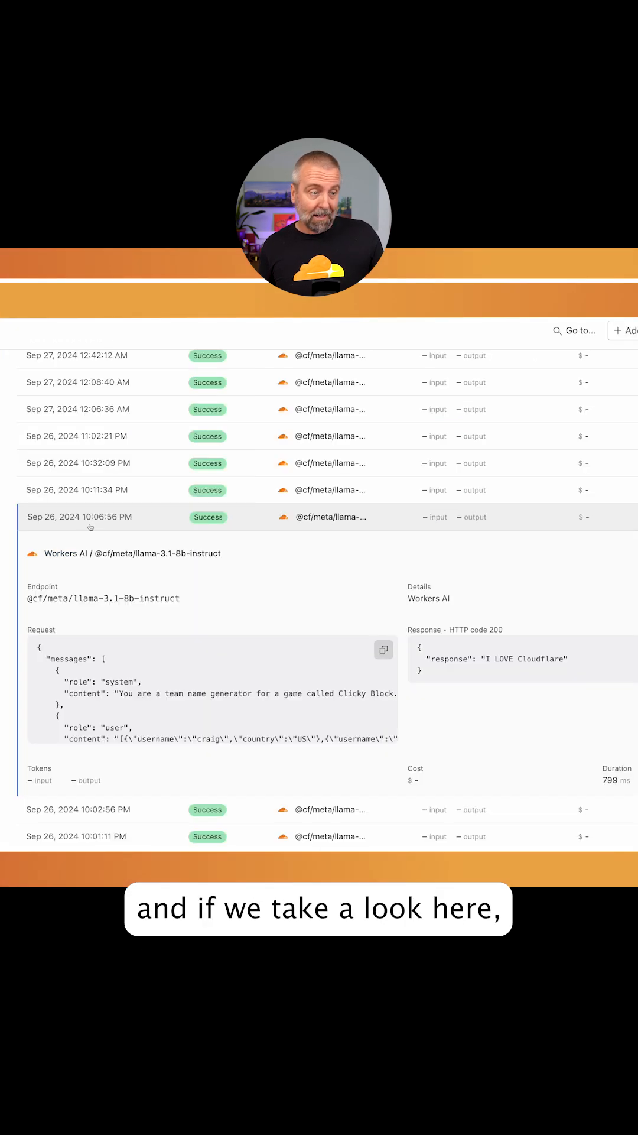